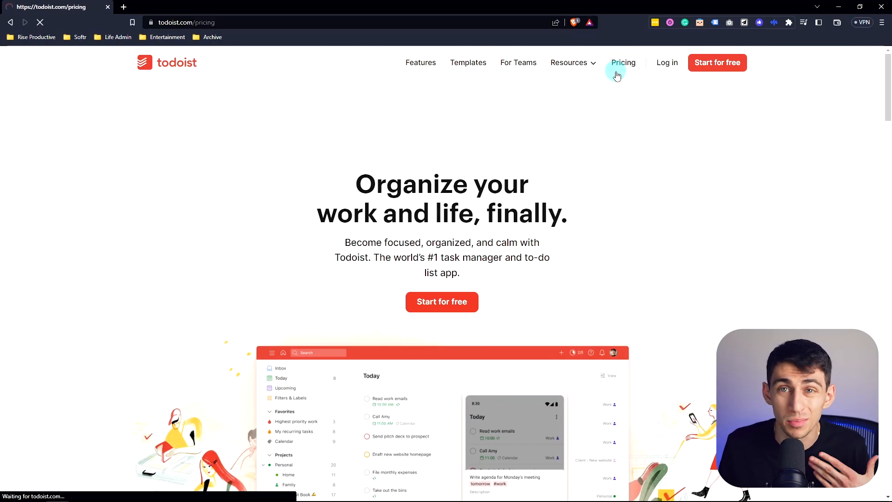
Open Todoist's Pricing page showing Free, Pro ($4/month) and Business ($6/user) plans
left_click(623, 63)
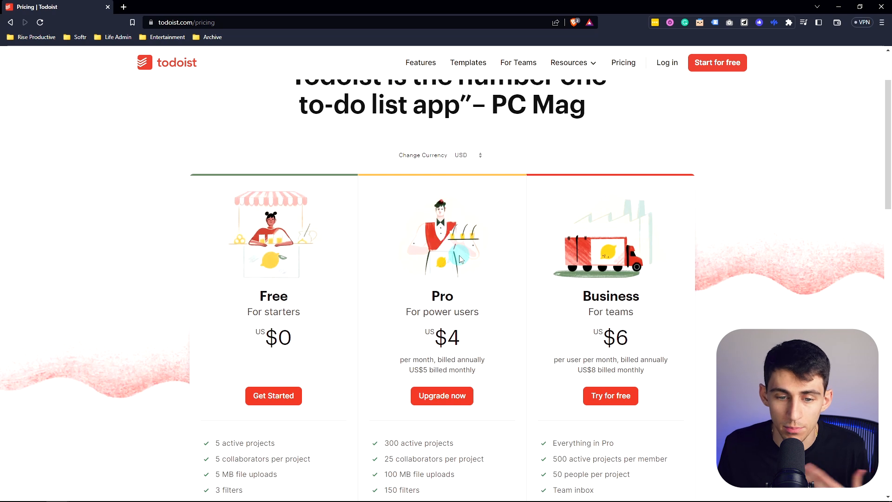
mouse_move(463, 240)
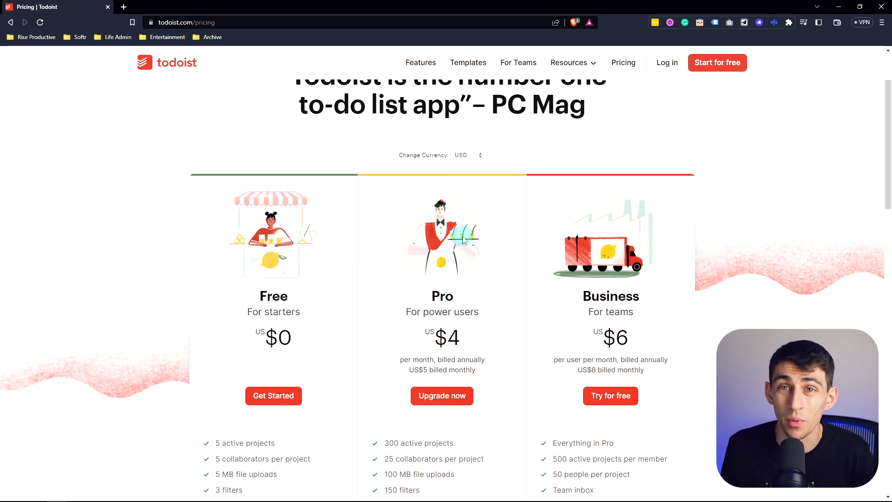
mouse_move(481, 238)
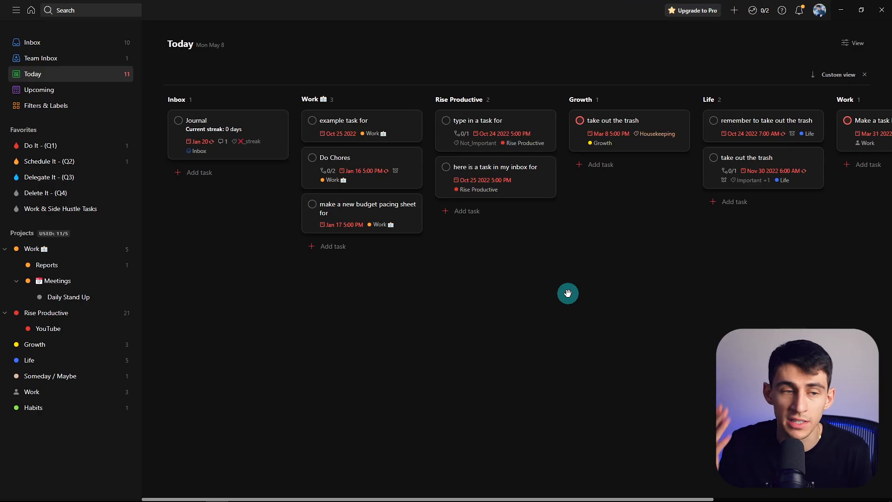
left_click(333, 246)
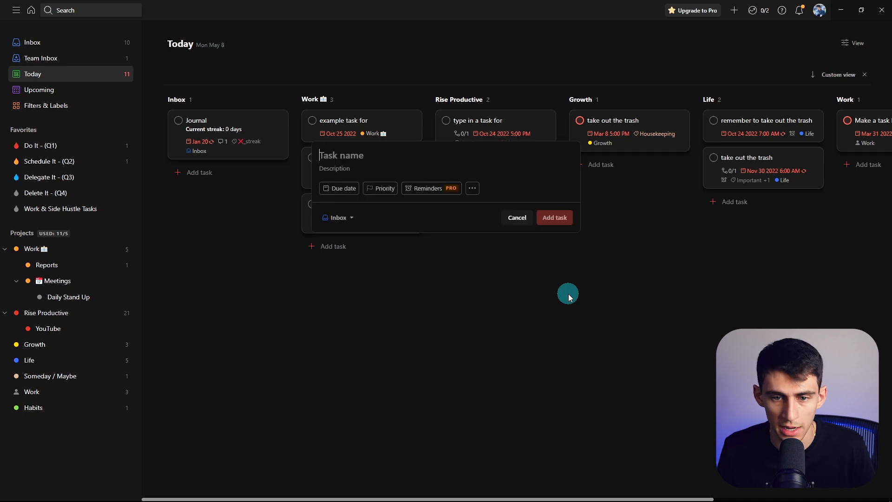
mouse_move(349, 157)
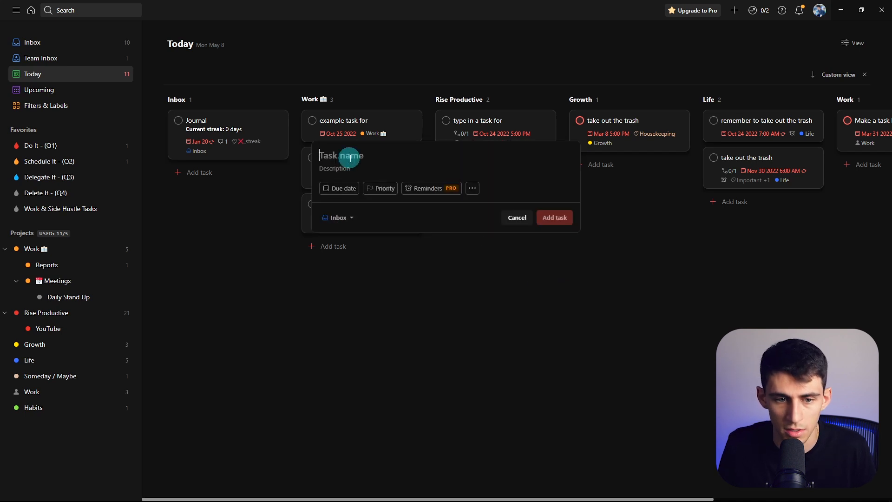
type("example @Not_Important #")
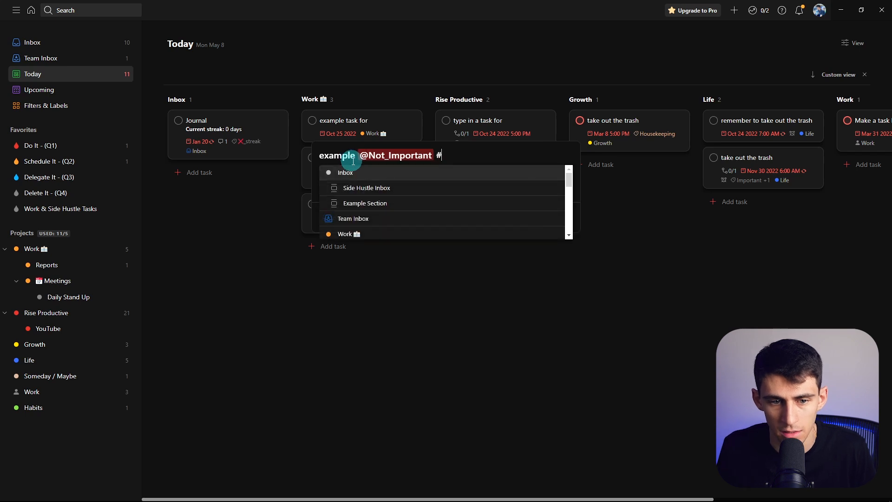
left_click(345, 172)
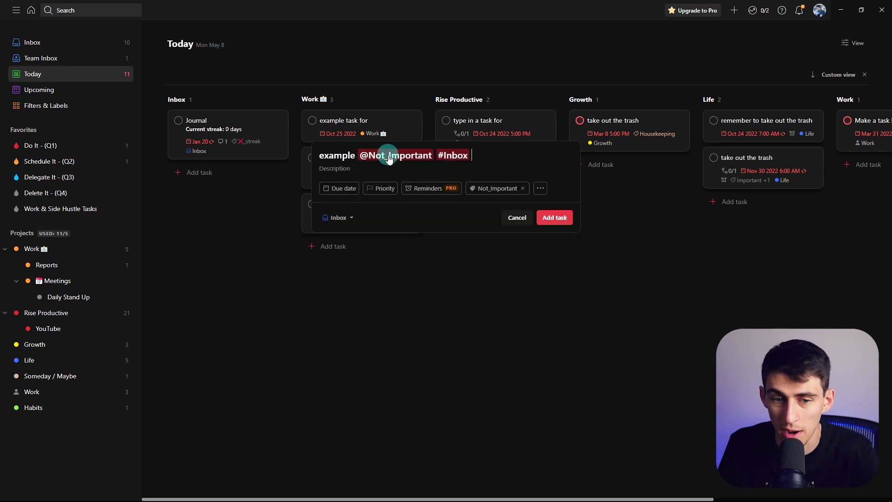
mouse_move(347, 107)
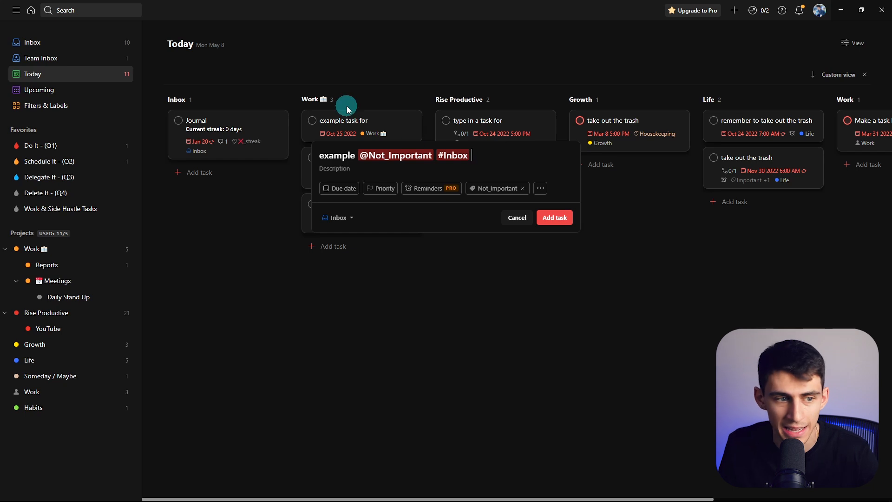
mouse_move(369, 172)
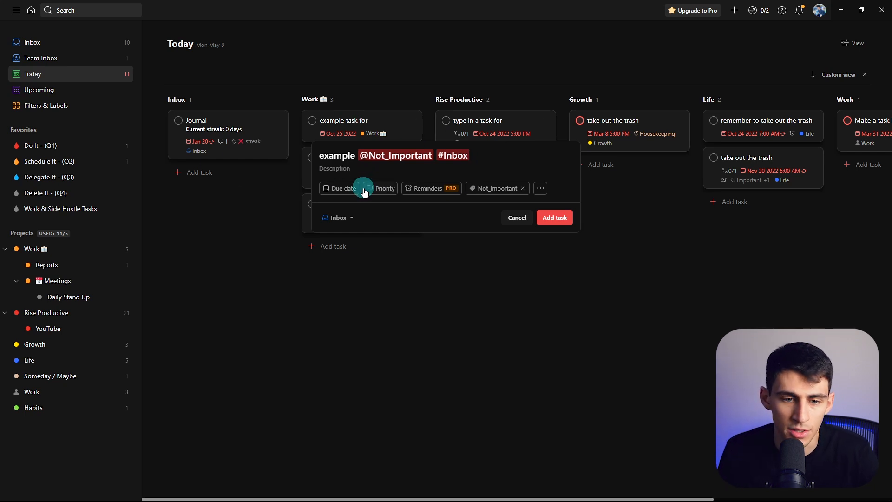
left_click(343, 188)
type(" e")
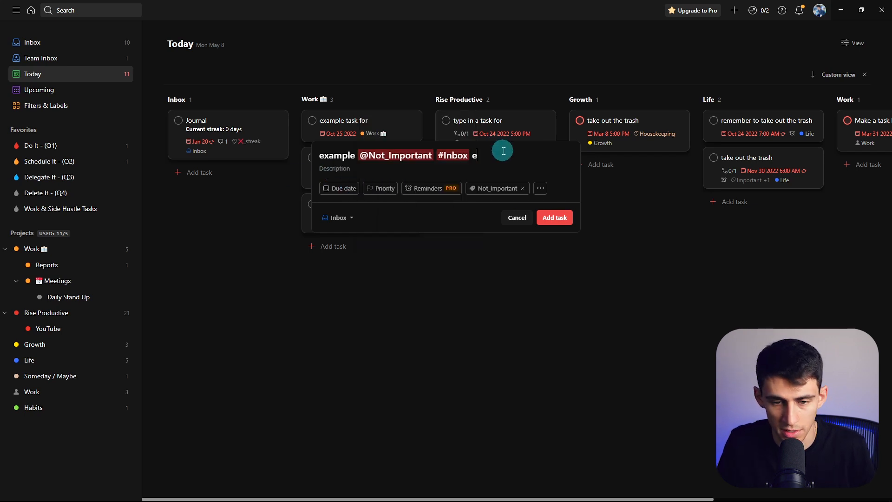
type("ne")
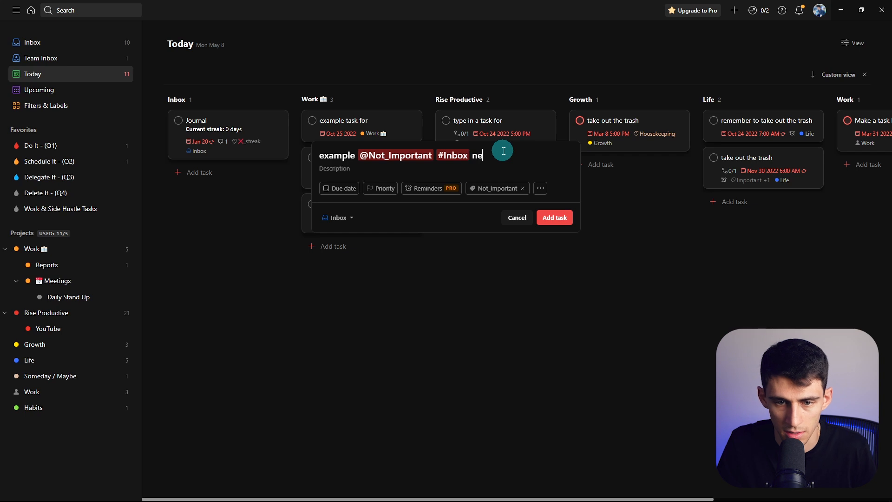
type("xt monday")
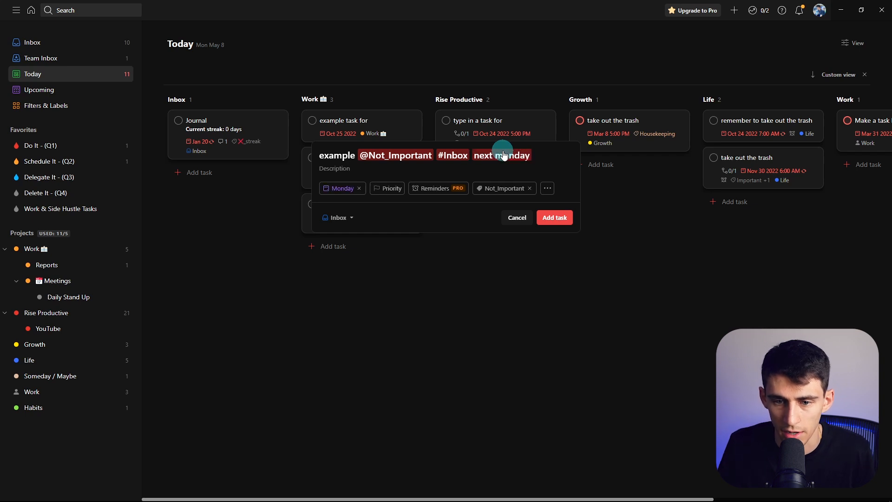
left_click(553, 218)
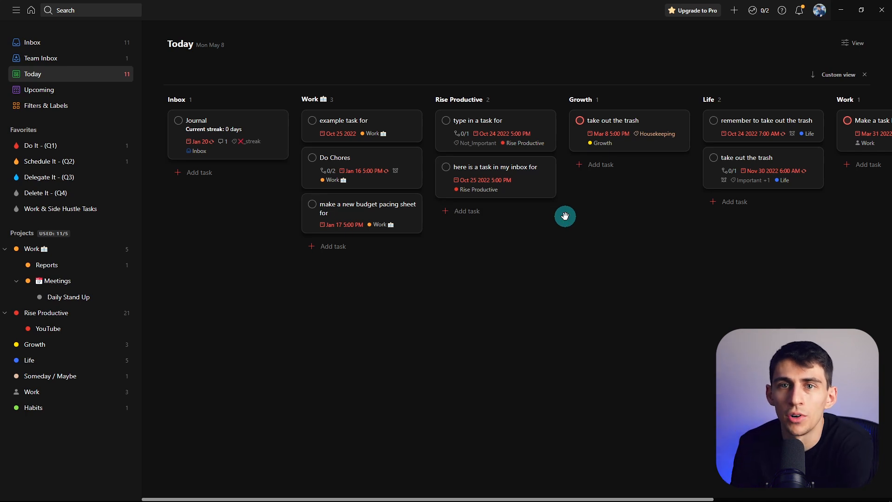
mouse_move(68, 90)
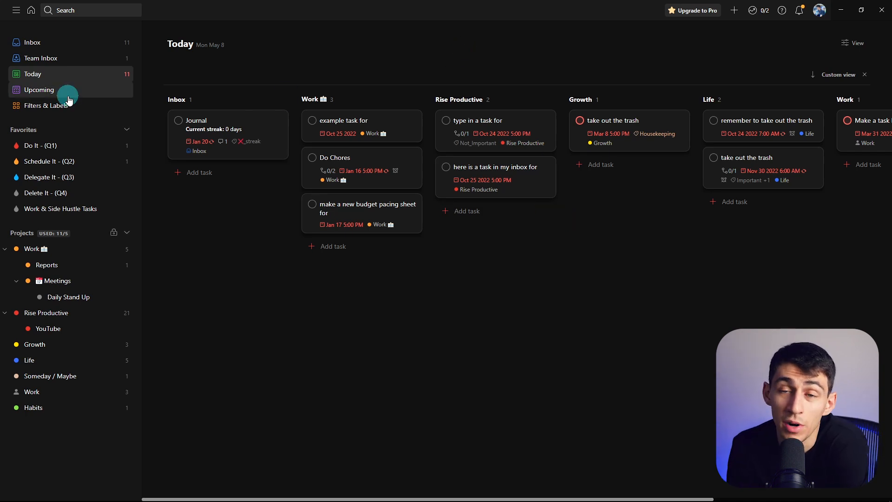
mouse_move(500, 122)
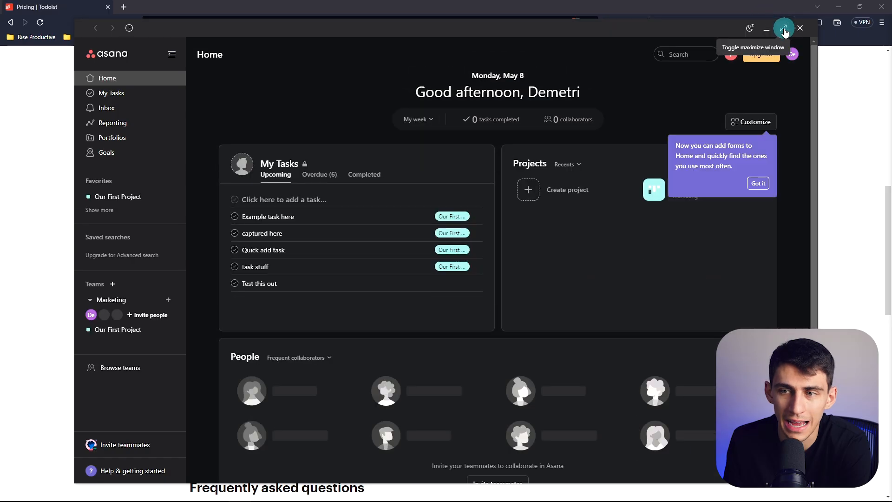
Maximize the Asana window and view My Tasks as a grouped list
left_click(784, 29)
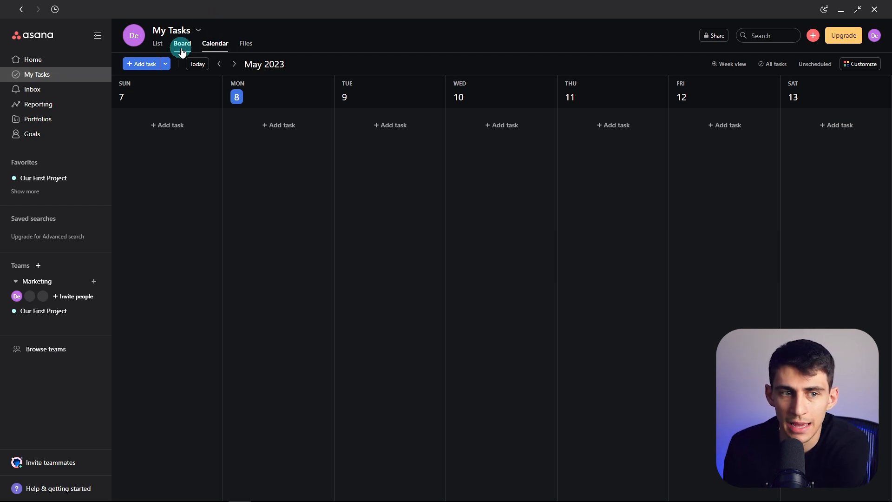
left_click(157, 43)
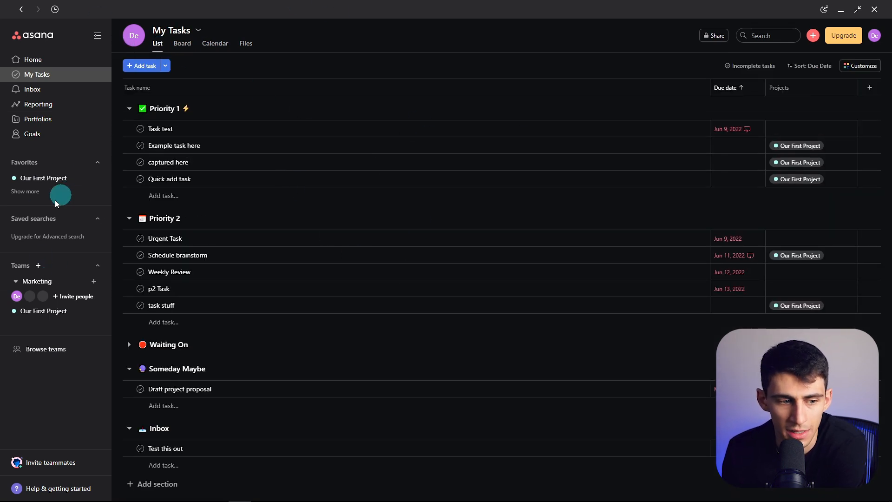
mouse_move(102, 206)
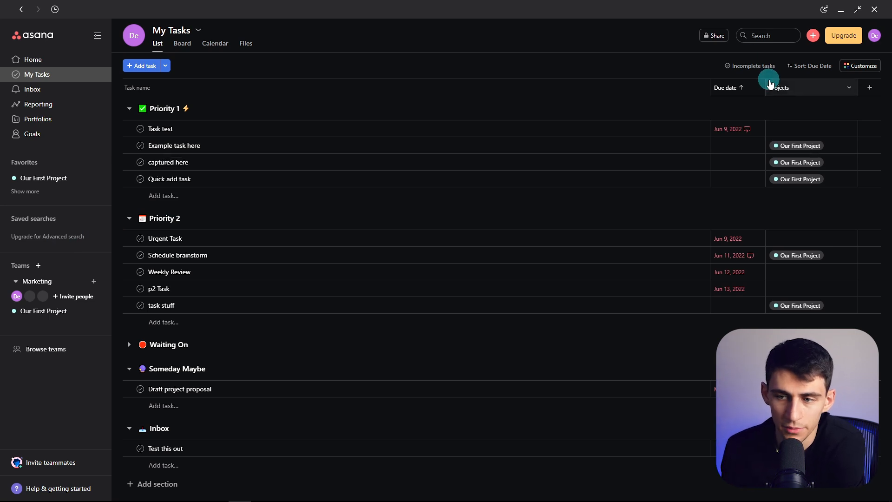
left_click(844, 36)
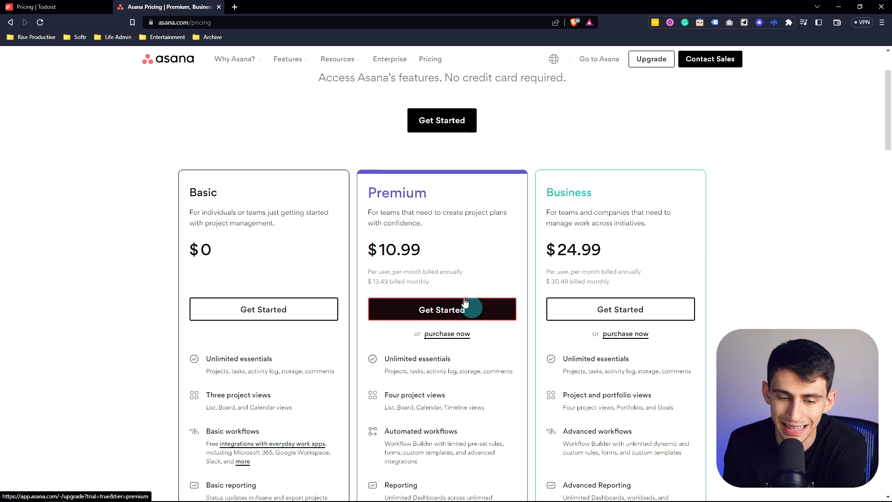
scroll("down", 3)
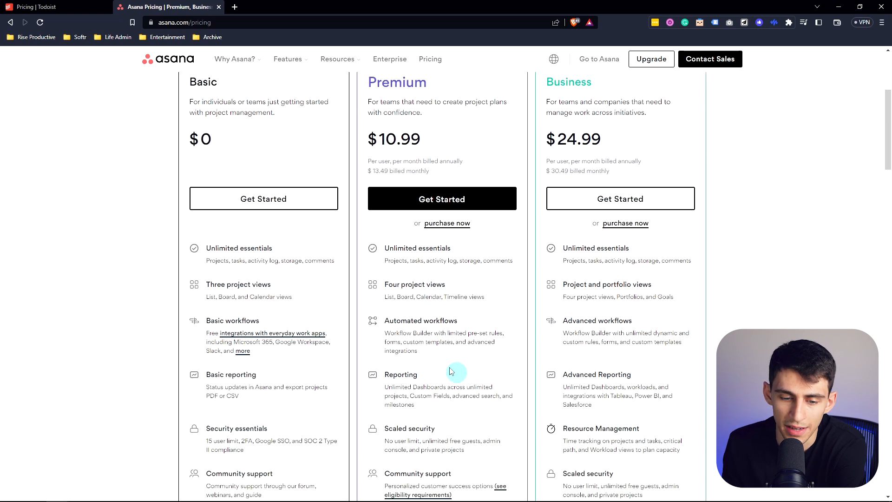
scroll("down", 3)
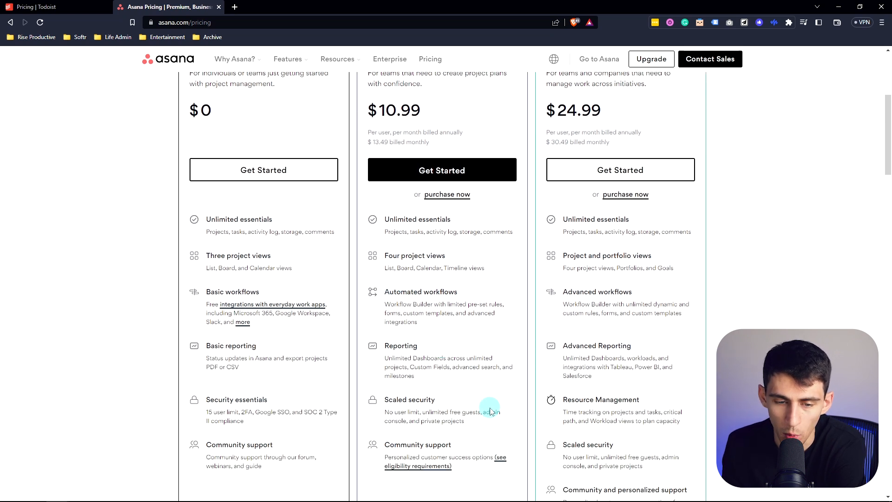
mouse_move(491, 257)
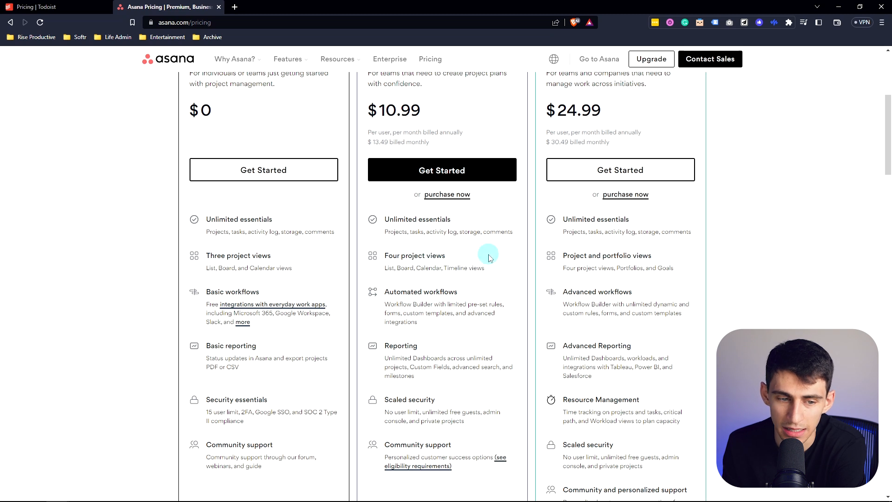
mouse_move(495, 284)
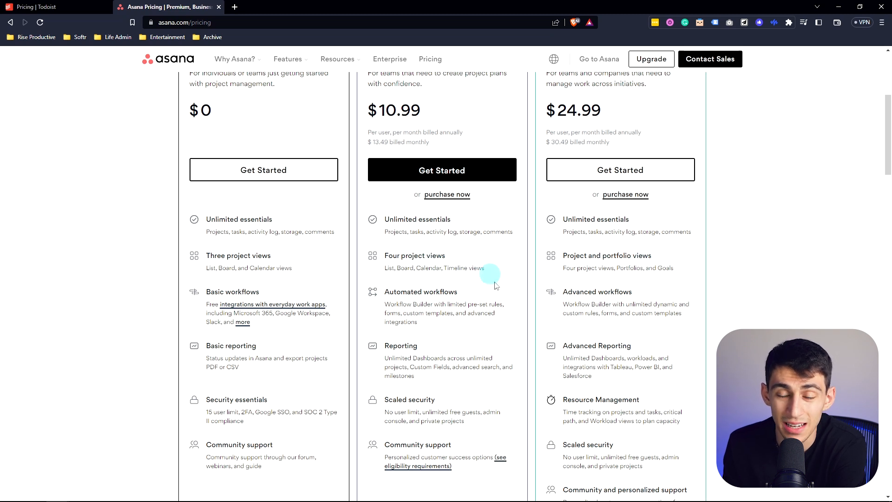
scroll("up", 3)
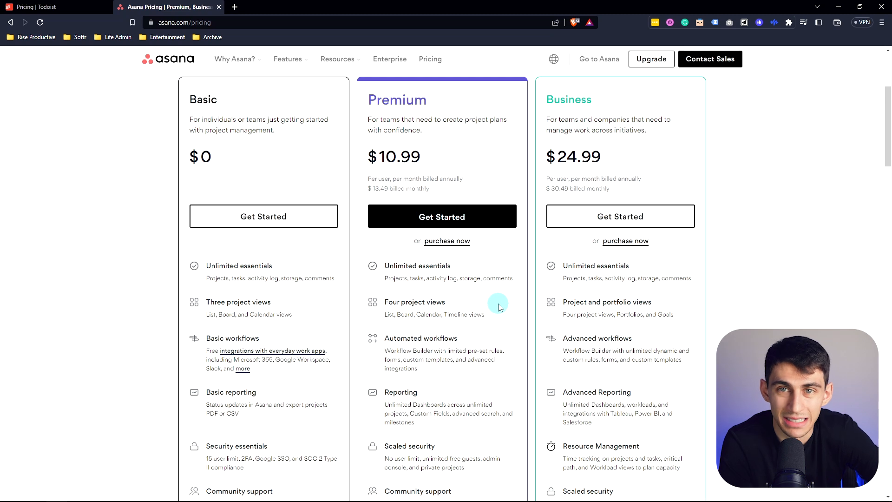
scroll("down", 3)
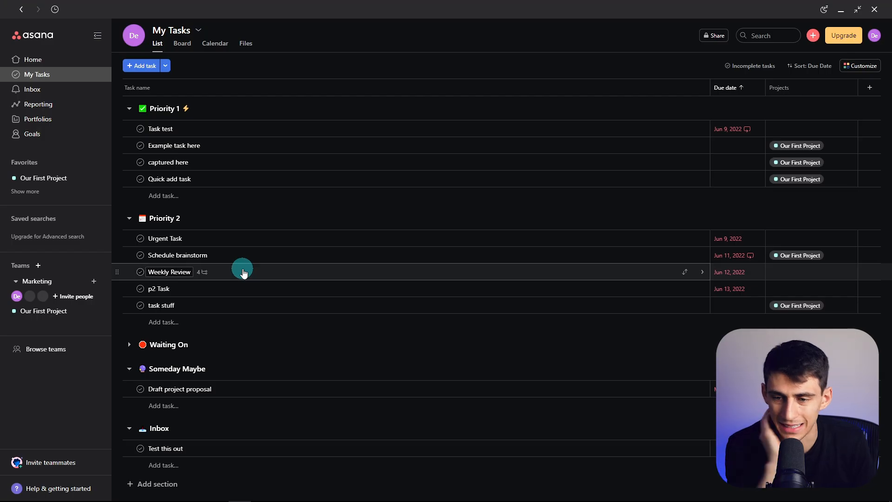
mouse_move(354, 109)
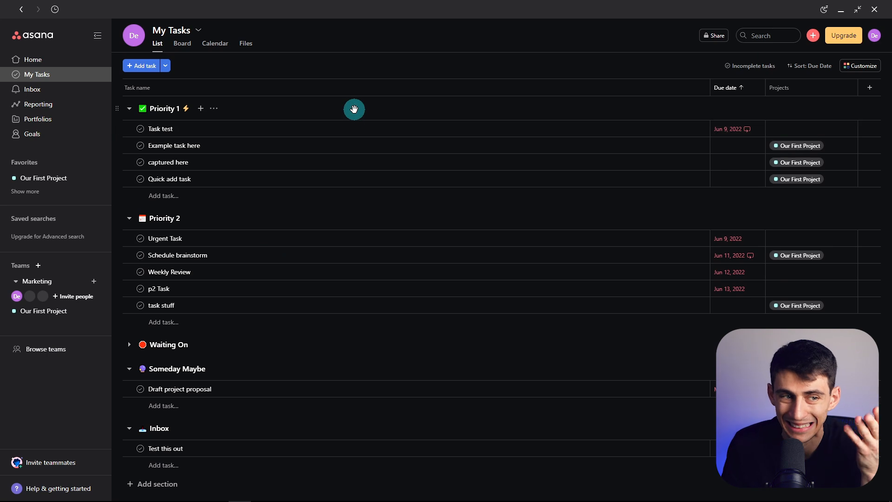
Open Asana's Goals page with its sample company goals and free trial offer
left_click(31, 134)
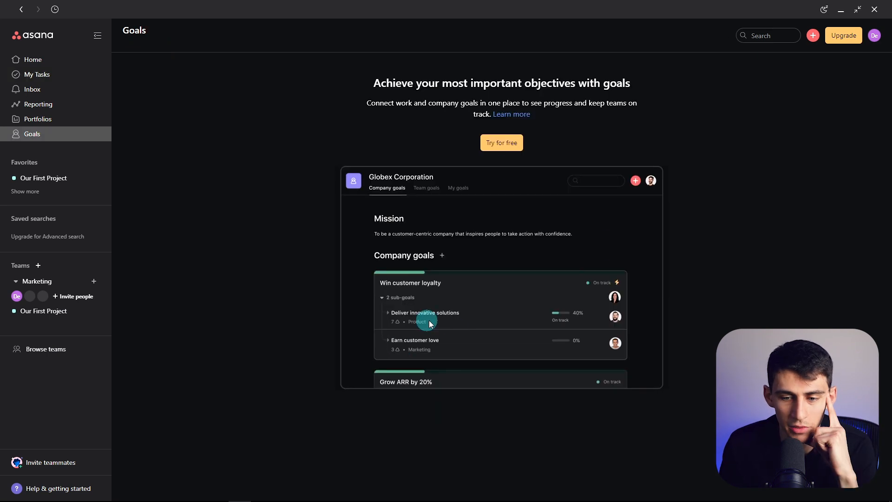
mouse_move(770, 216)
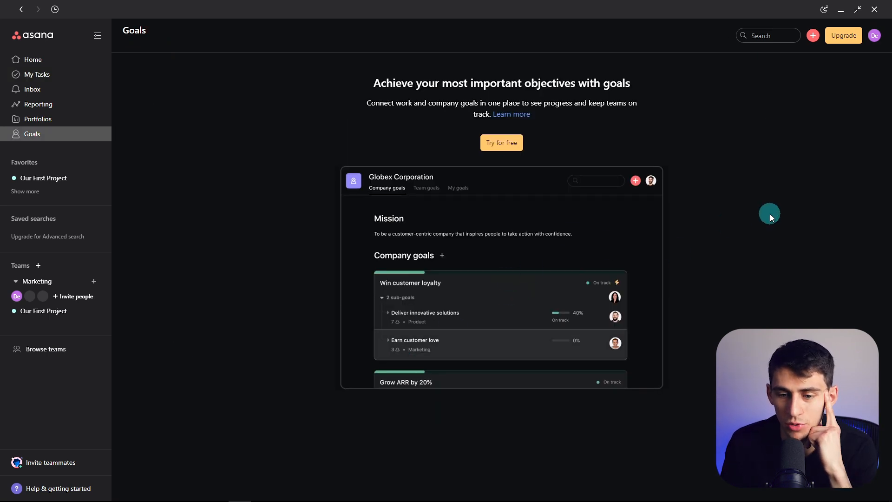
left_click(38, 118)
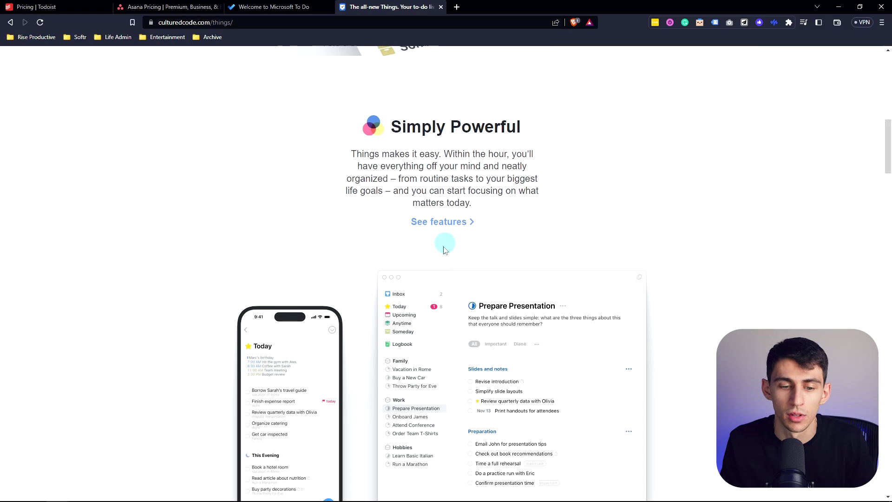
Scroll the Things homepage and open the Things pricing page in a new tab
scroll("down", 3)
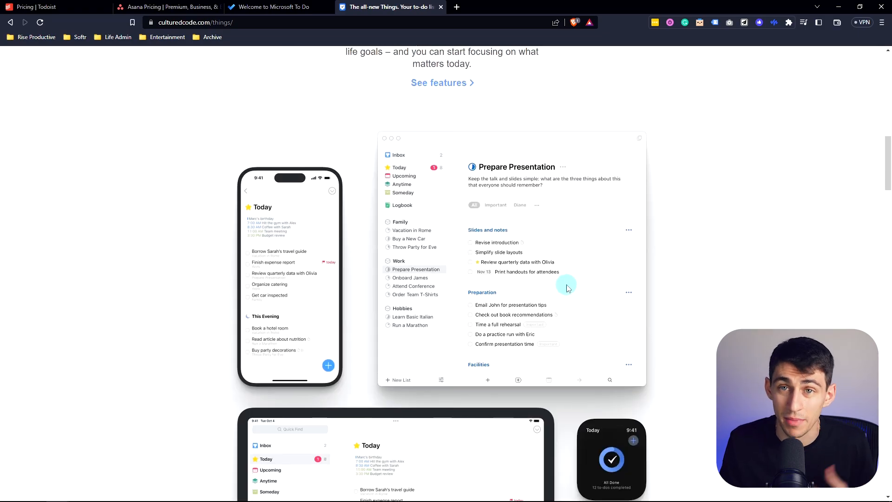
scroll("down", 3)
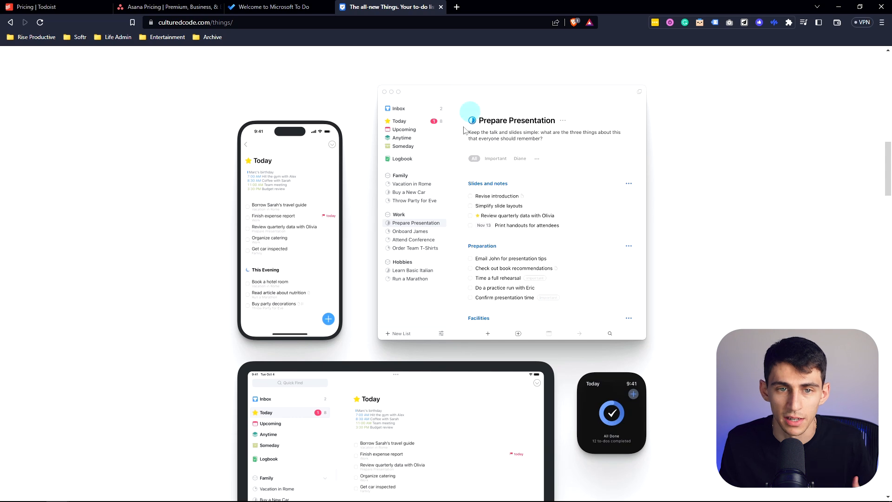
left_click(495, 7)
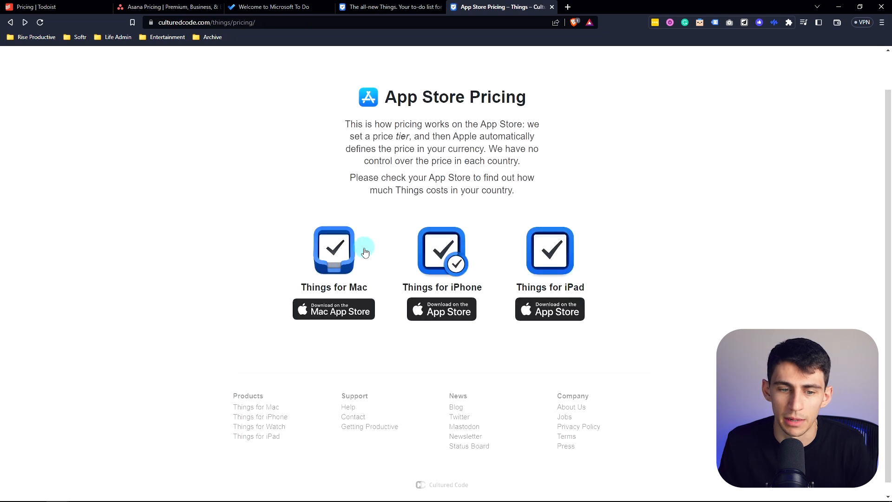
Open the Things for Mac App Store preview priced at $49.99
left_click(334, 309)
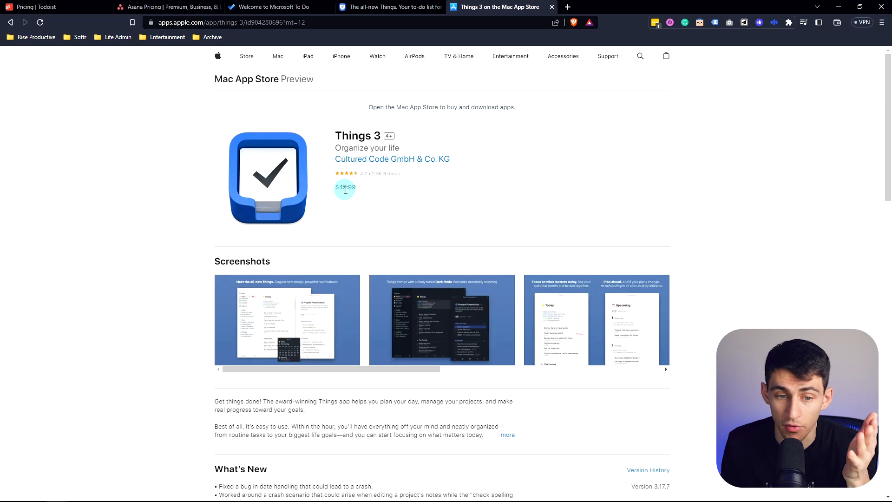
Scroll the Things 3 listing to its 4.7 rating, then return to the Things homepage
left_click(390, 7)
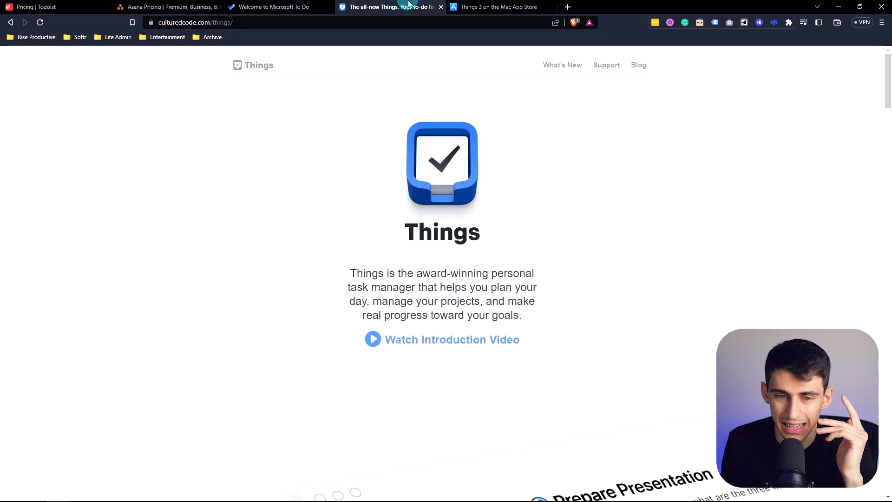
left_click(497, 7)
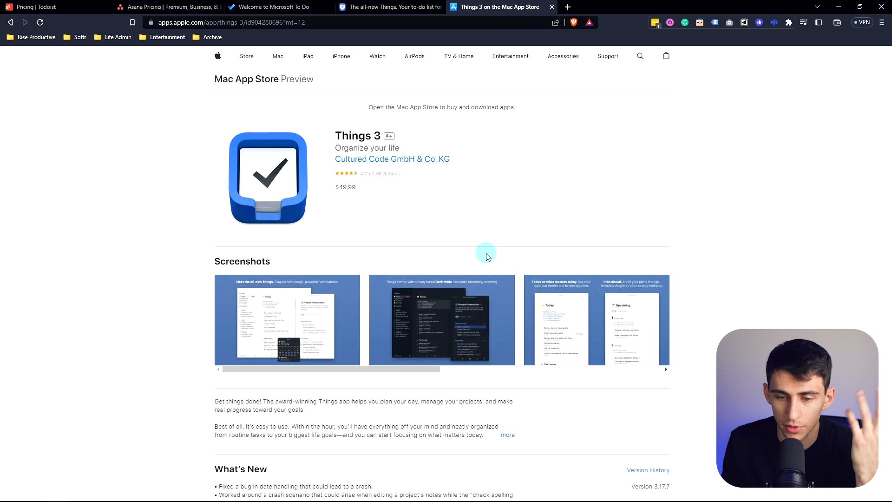
scroll("down", 3)
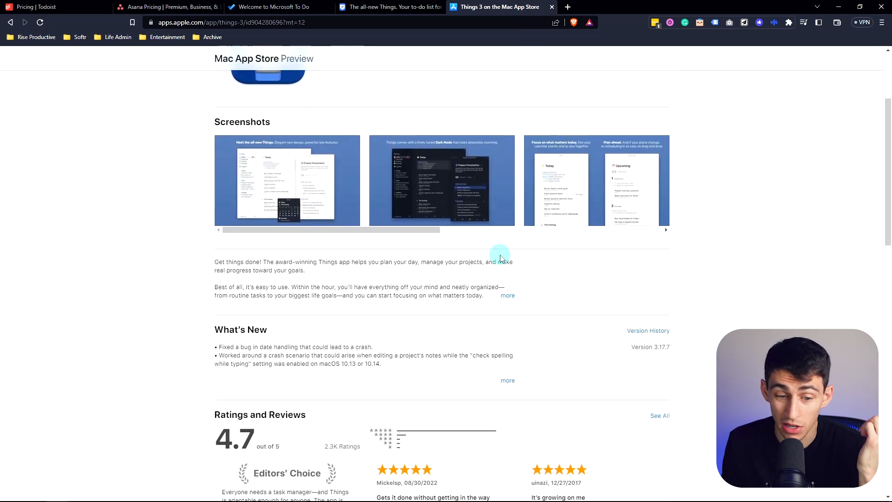
scroll("down", 3)
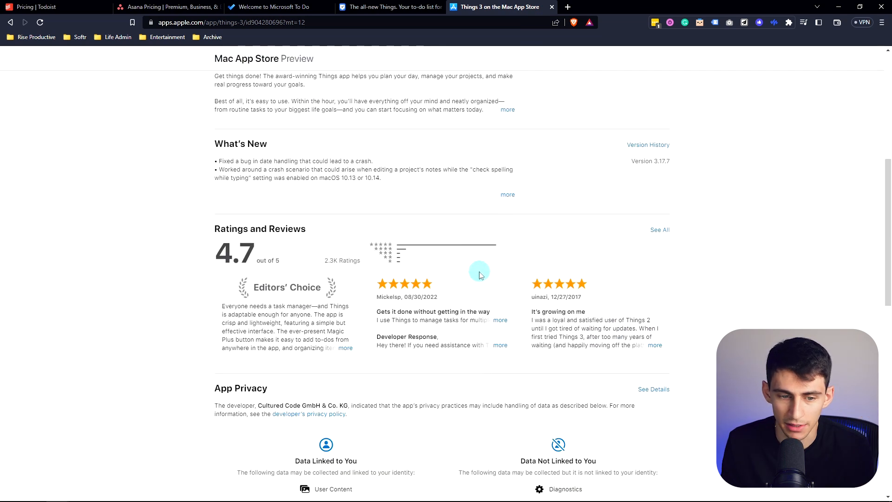
scroll("up", 3)
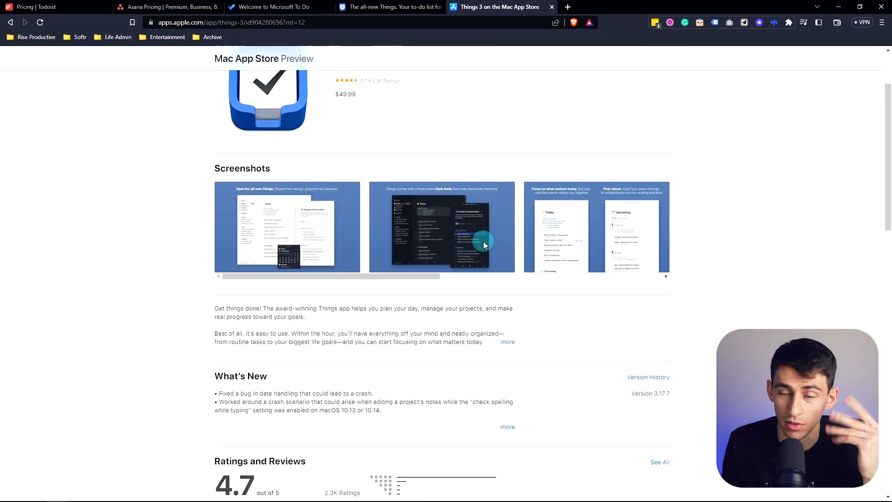
mouse_move(396, 126)
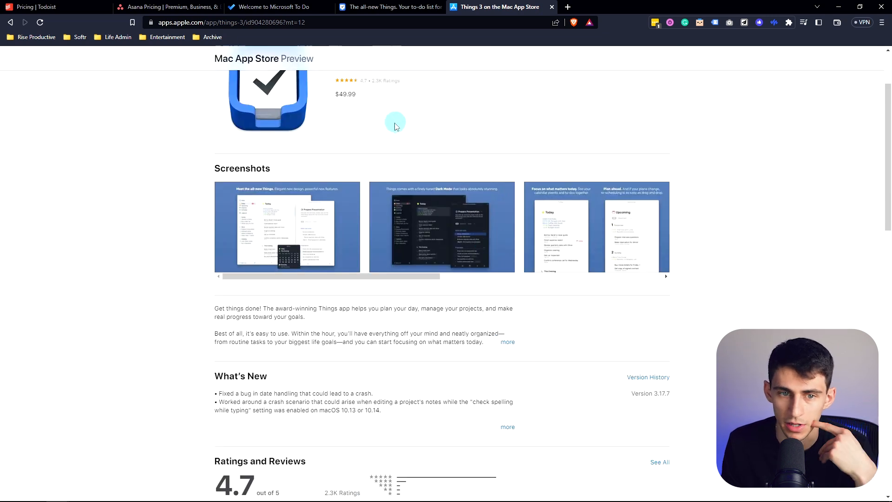
scroll("up", 3)
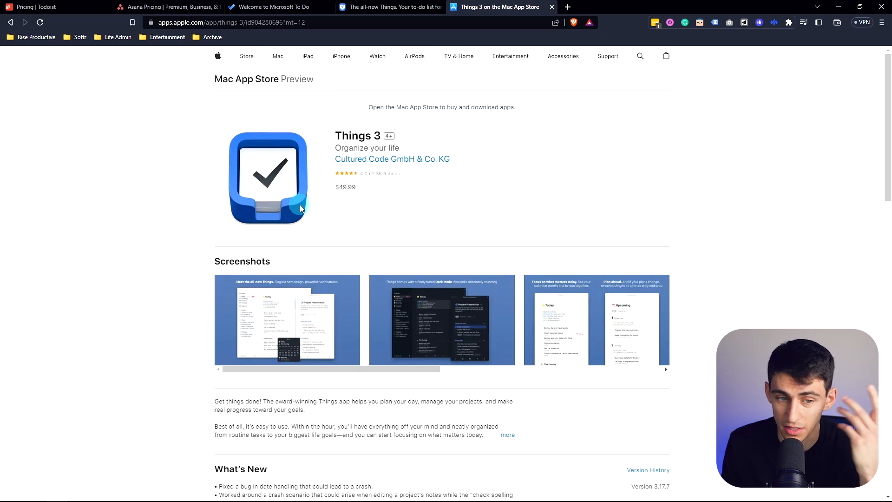
mouse_move(259, 96)
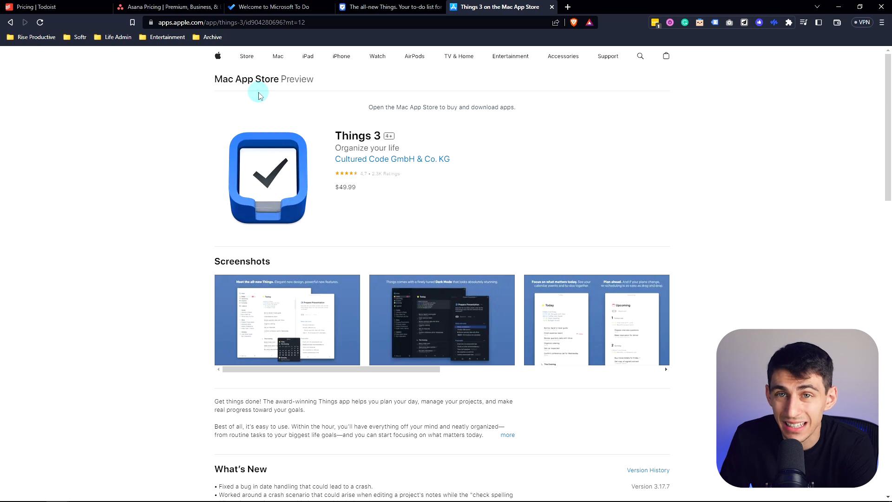
left_click(390, 7)
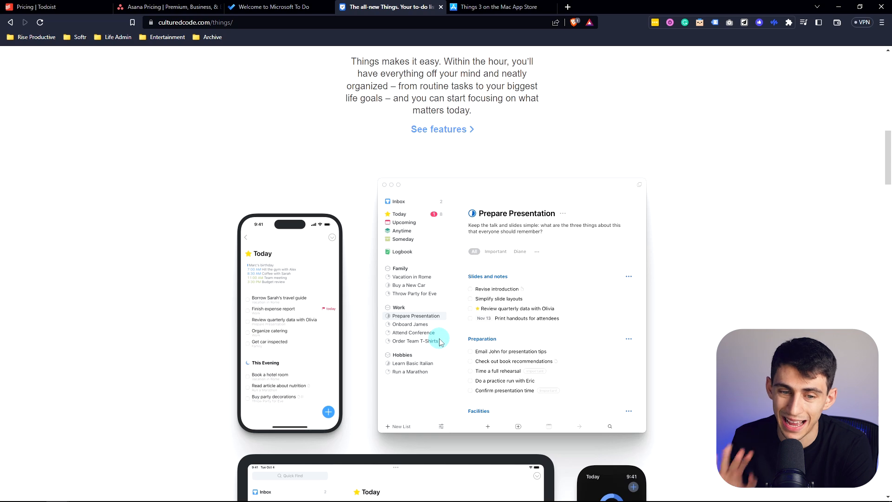
Scroll through the Things Mac, iPhone & Watch and iPad prices, then open Microsoft To Do
scroll("down", 3)
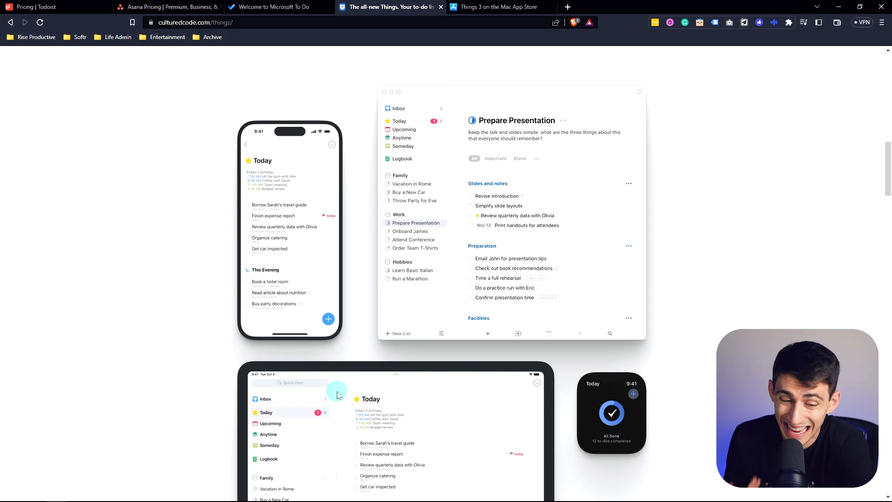
scroll("down", 3)
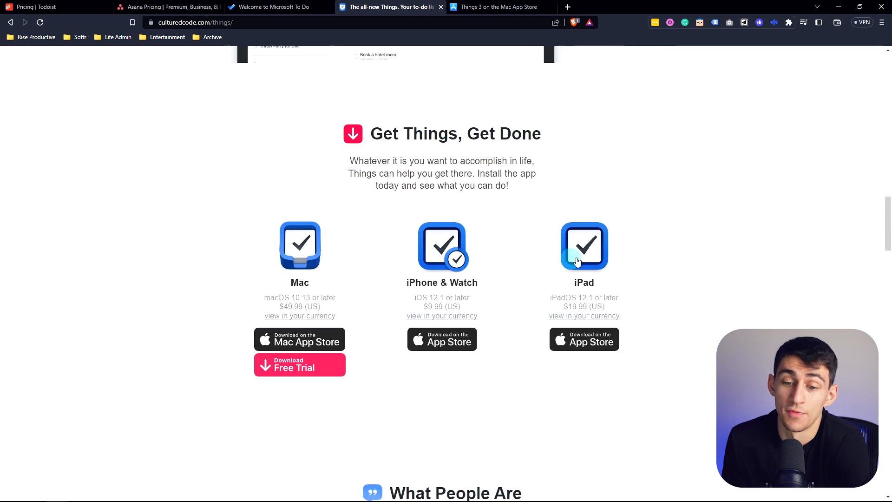
scroll("down", 3)
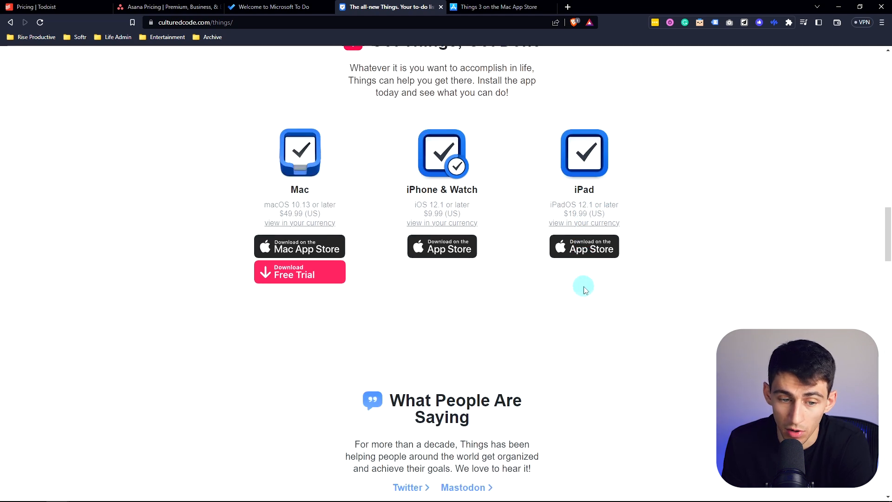
mouse_move(387, 272)
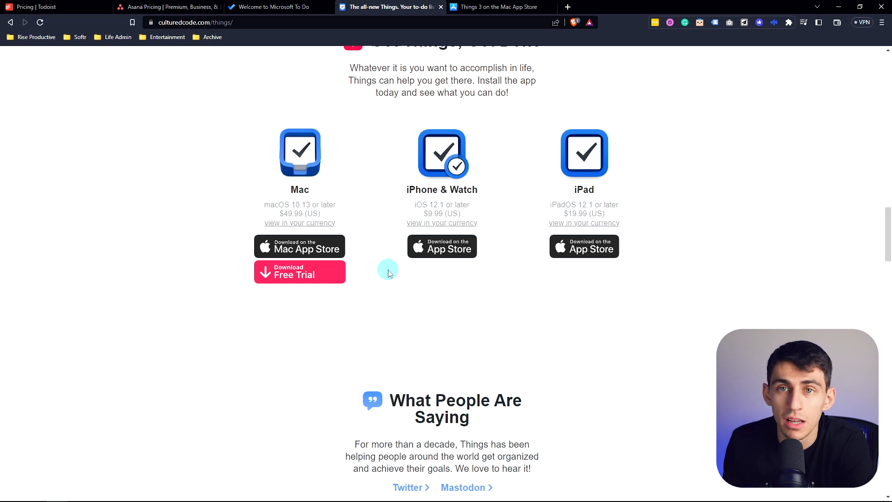
scroll("down", 3)
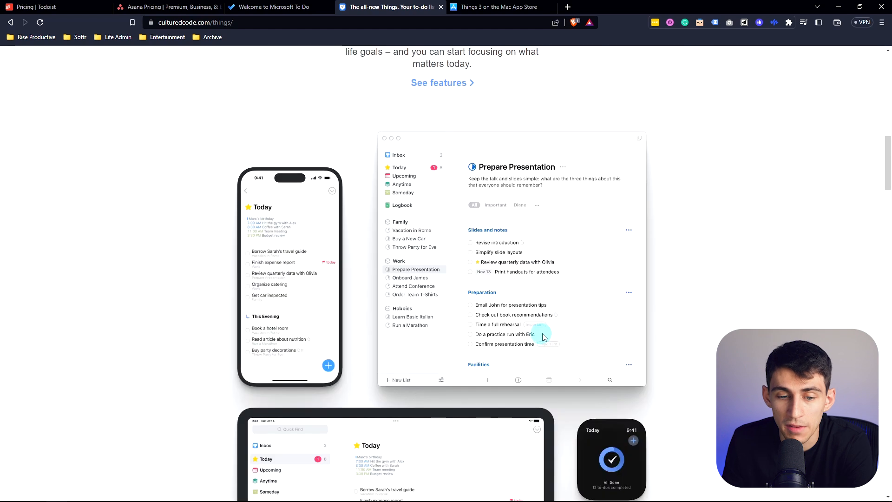
scroll("down", 3)
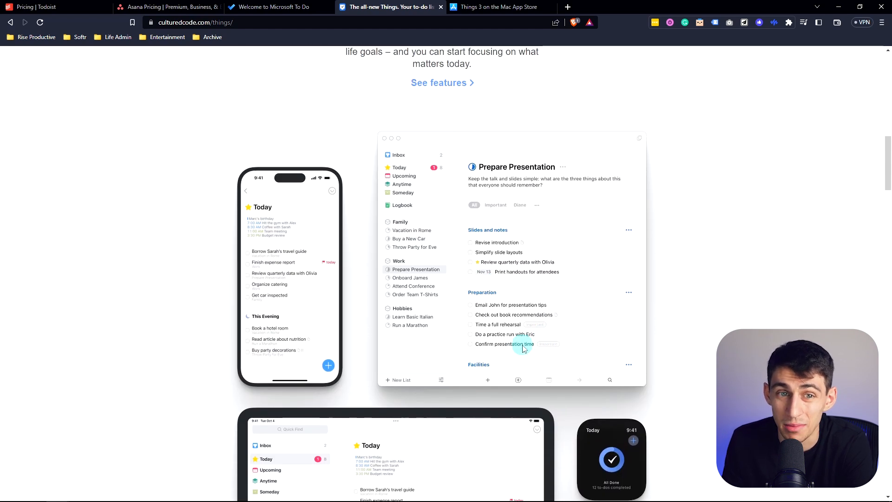
left_click(268, 7)
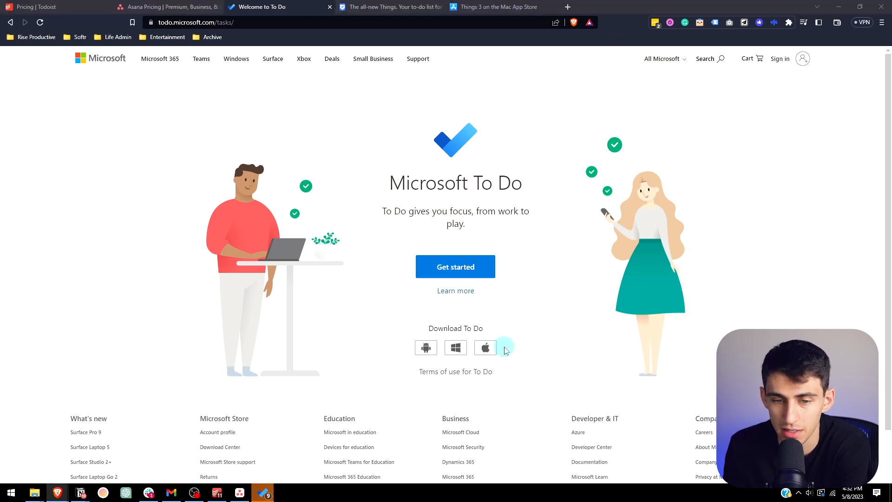
left_click(456, 347)
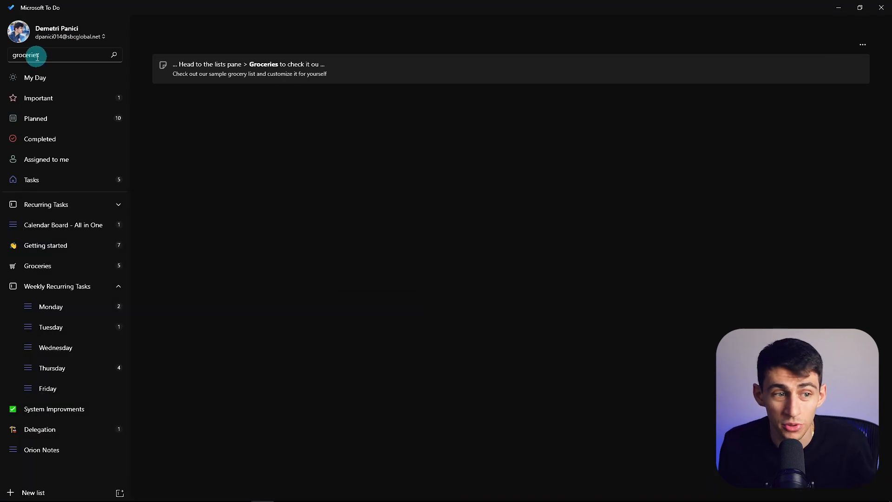
Leave the groceries search results for the empty My Day list dated Monday, May 8
left_click(35, 78)
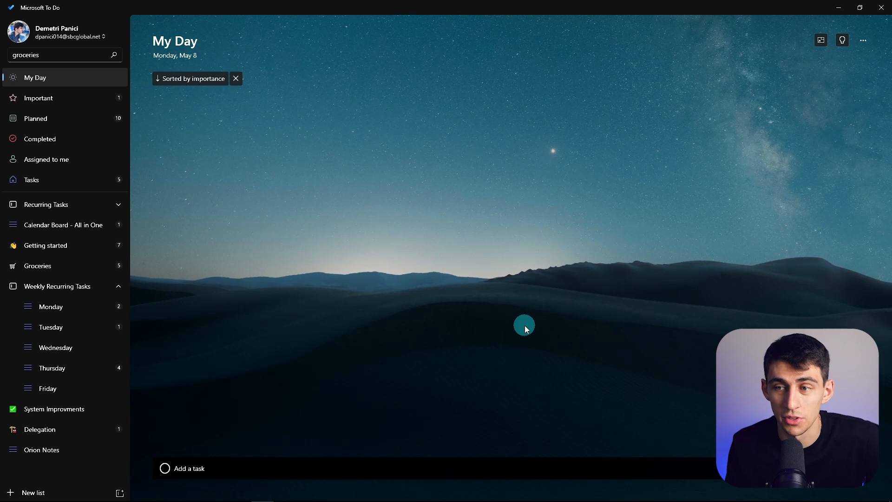
mouse_move(503, 297)
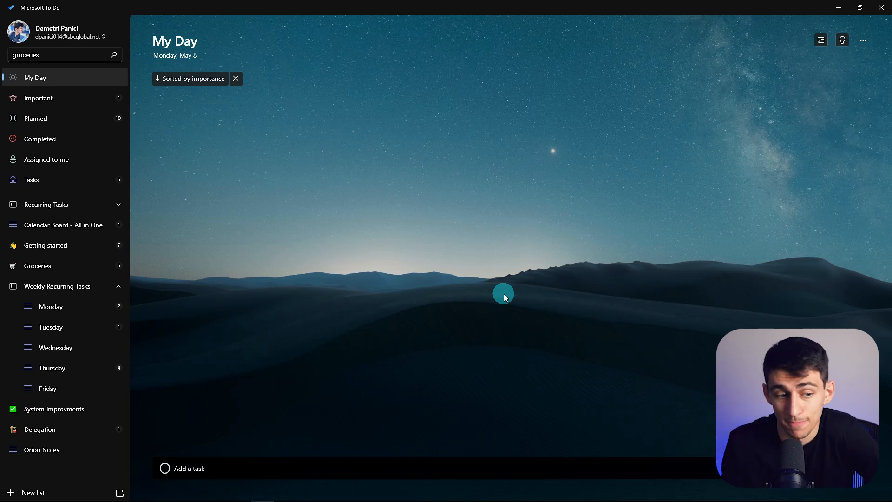
mouse_move(97, 306)
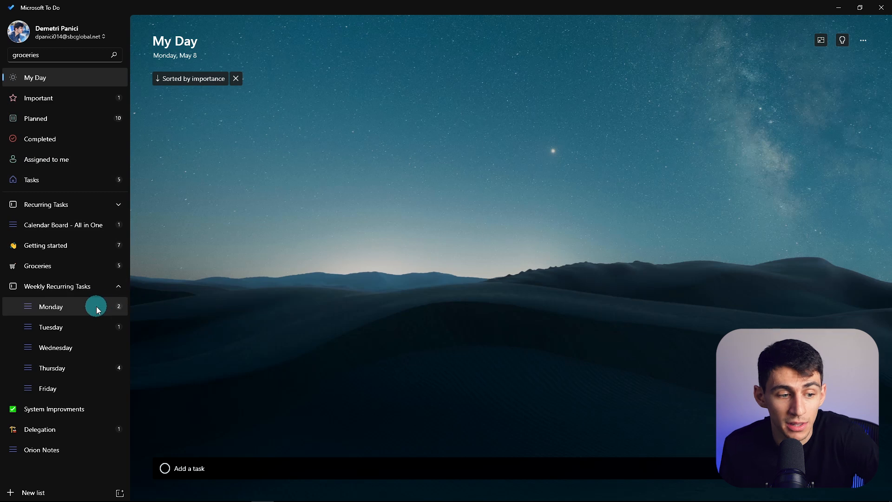
mouse_move(129, 201)
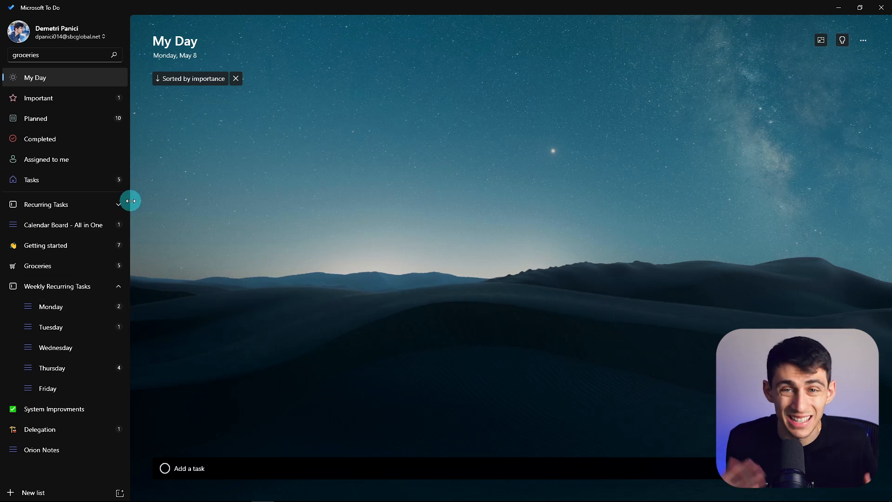